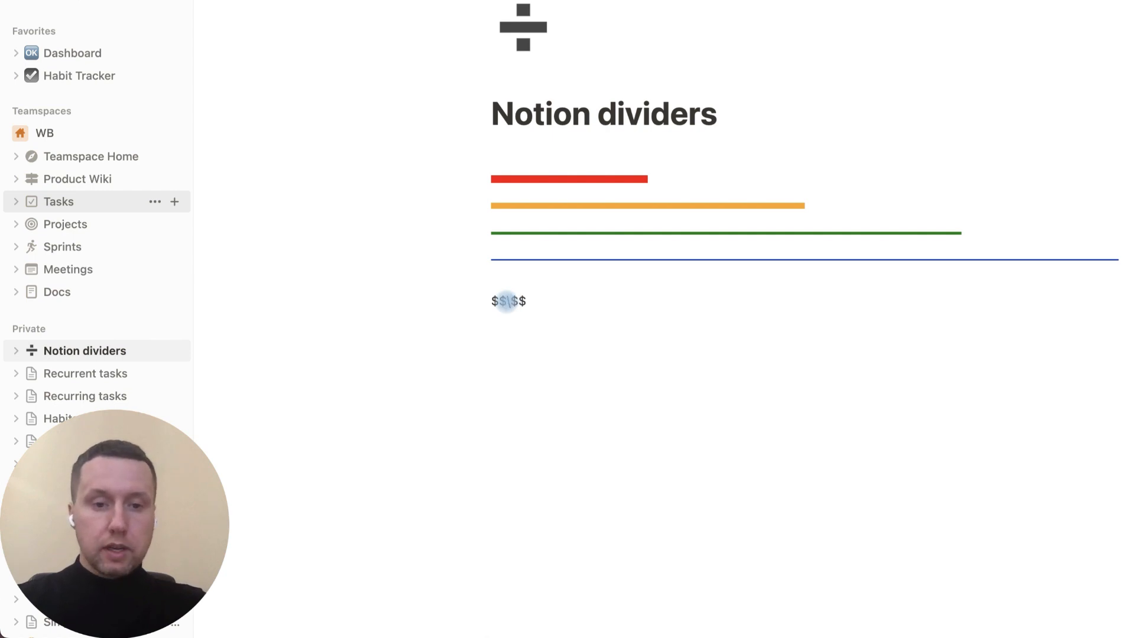
- Begin a \color{} command, discard 'red', and copy a brown shade from the Cappuccino palette
type("color{}")
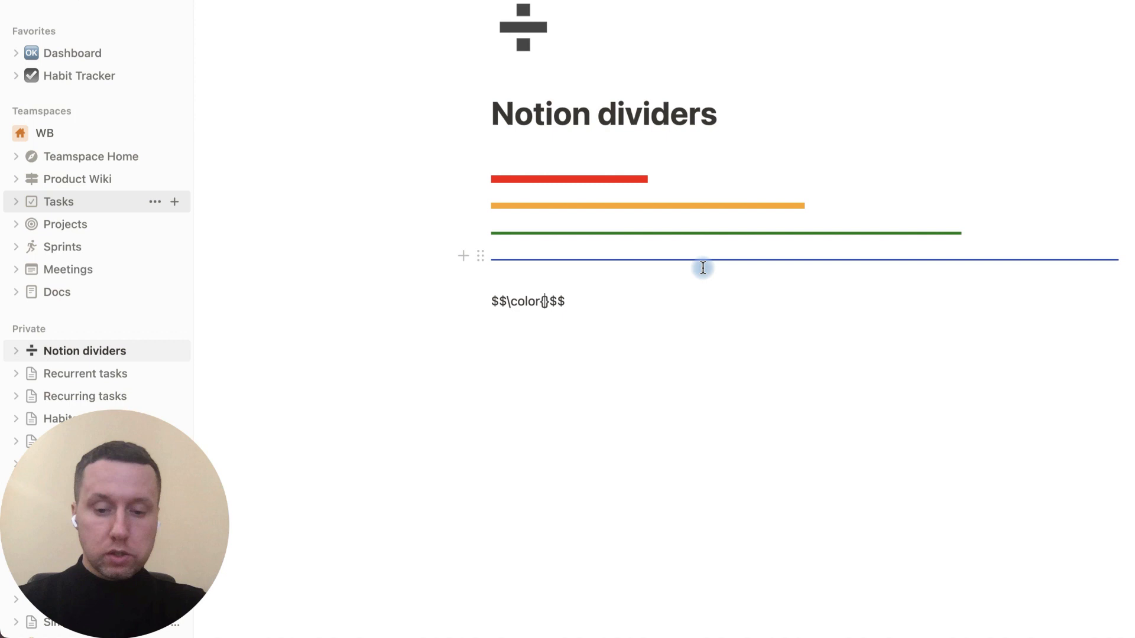
type("red")
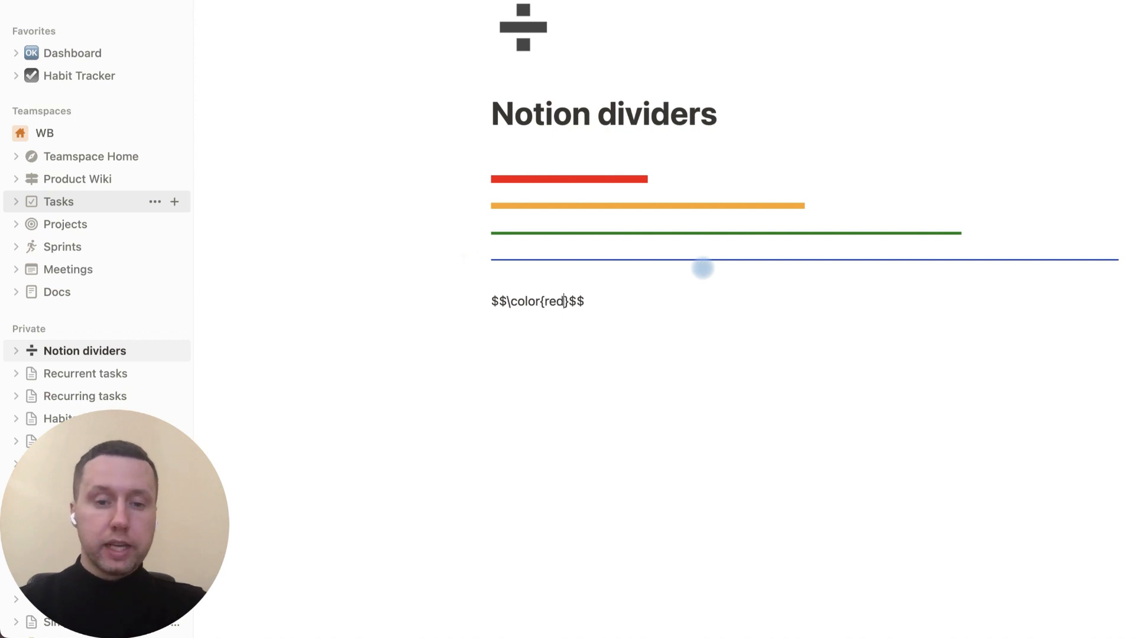
key("Backspace")
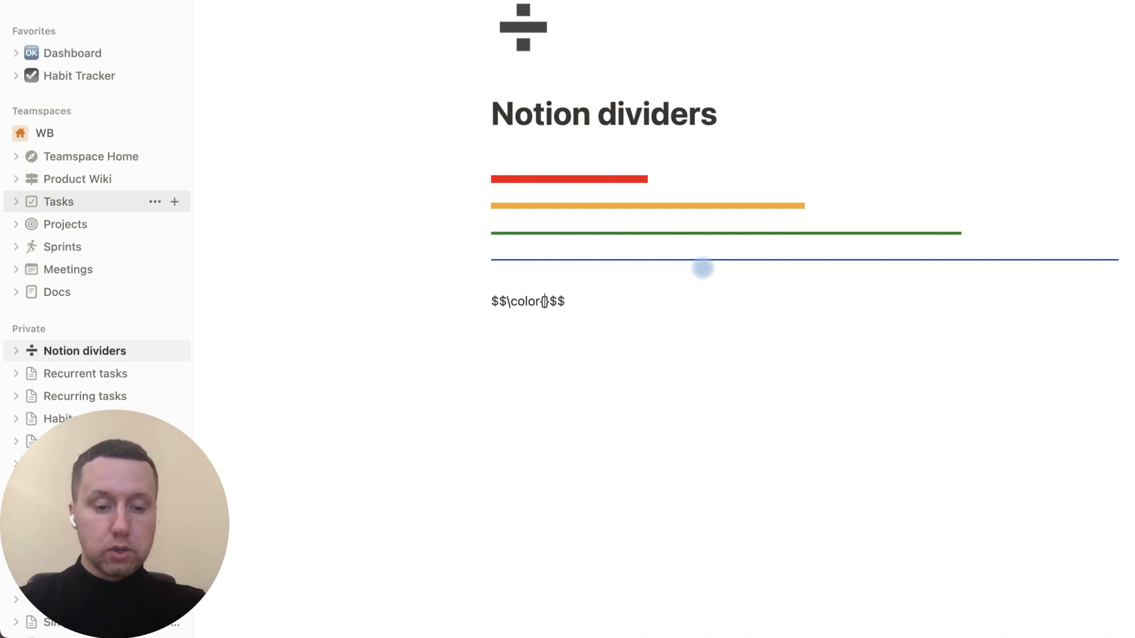
type("#0")
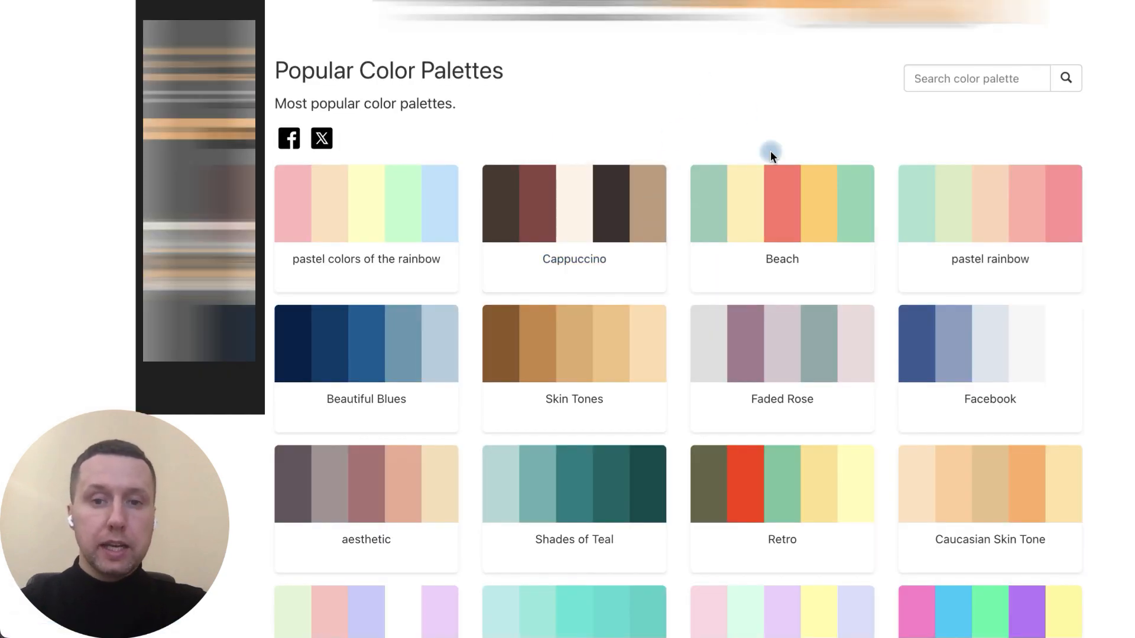
left_click(575, 202)
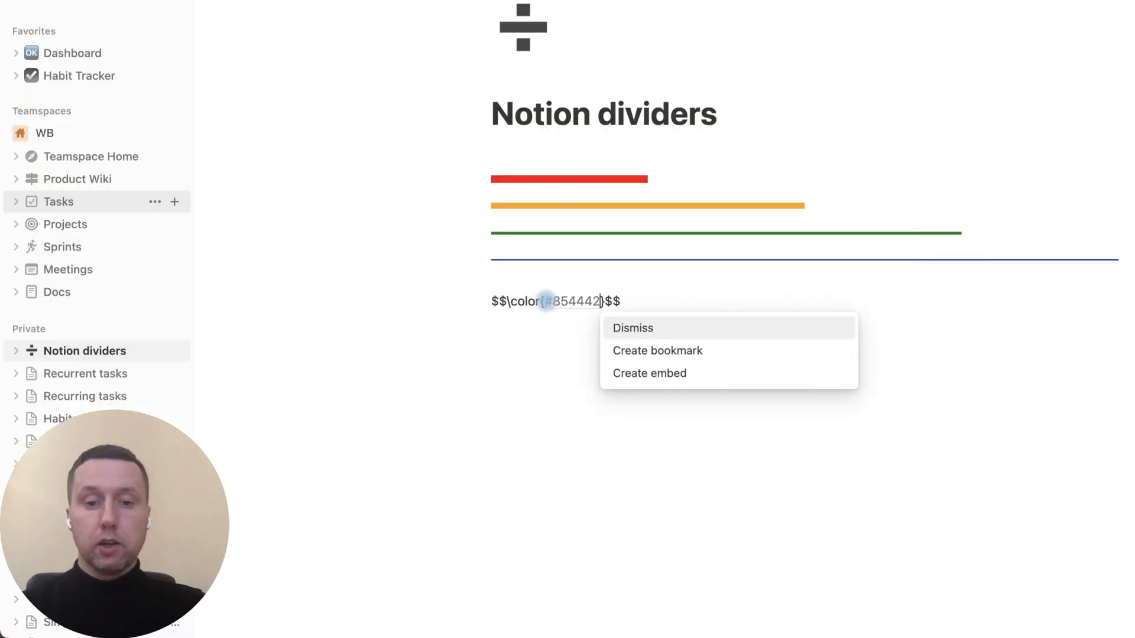
- Keep #854442 as plain text in \color and add \rule{500px}{3px} after it
left_click(632, 328)
type("\\")
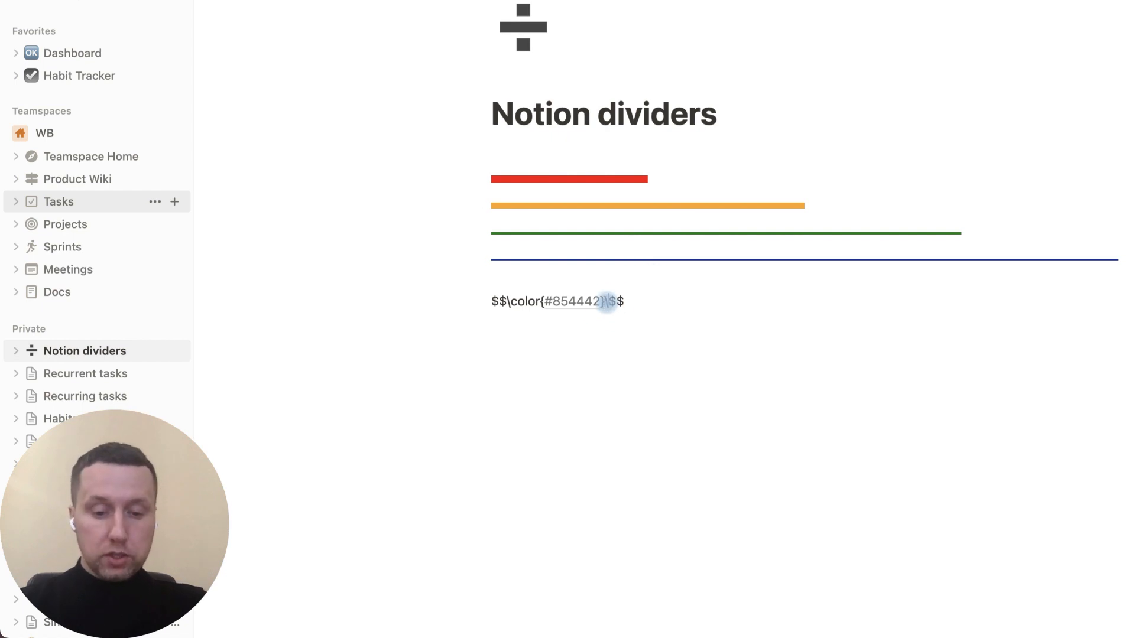
type("rule{}{")
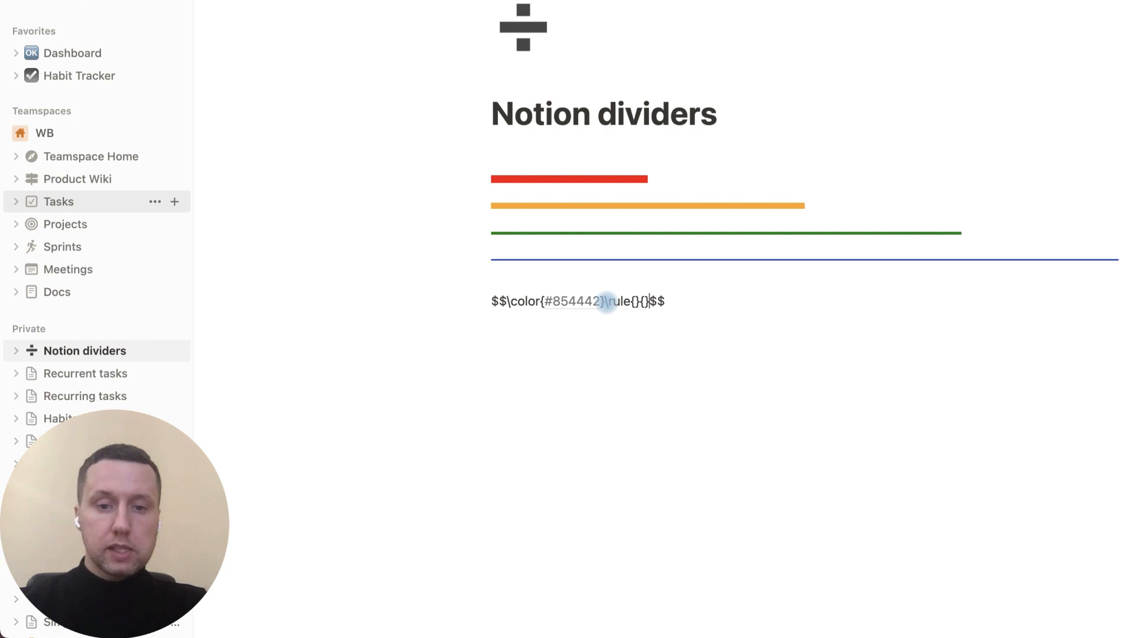
mouse_move(675, 173)
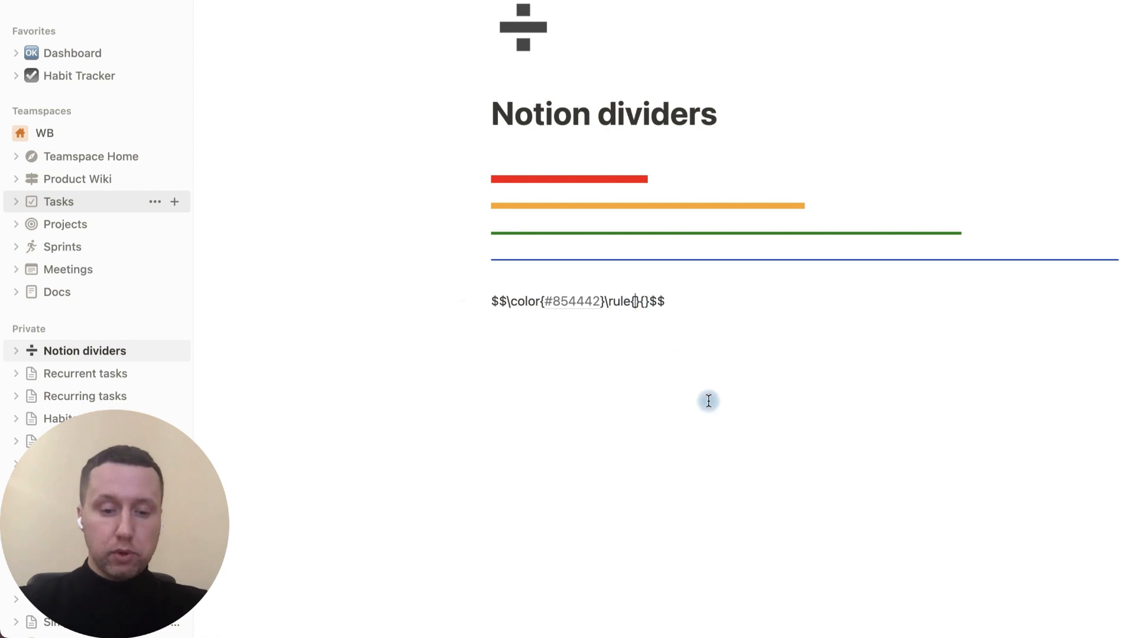
type("500px")
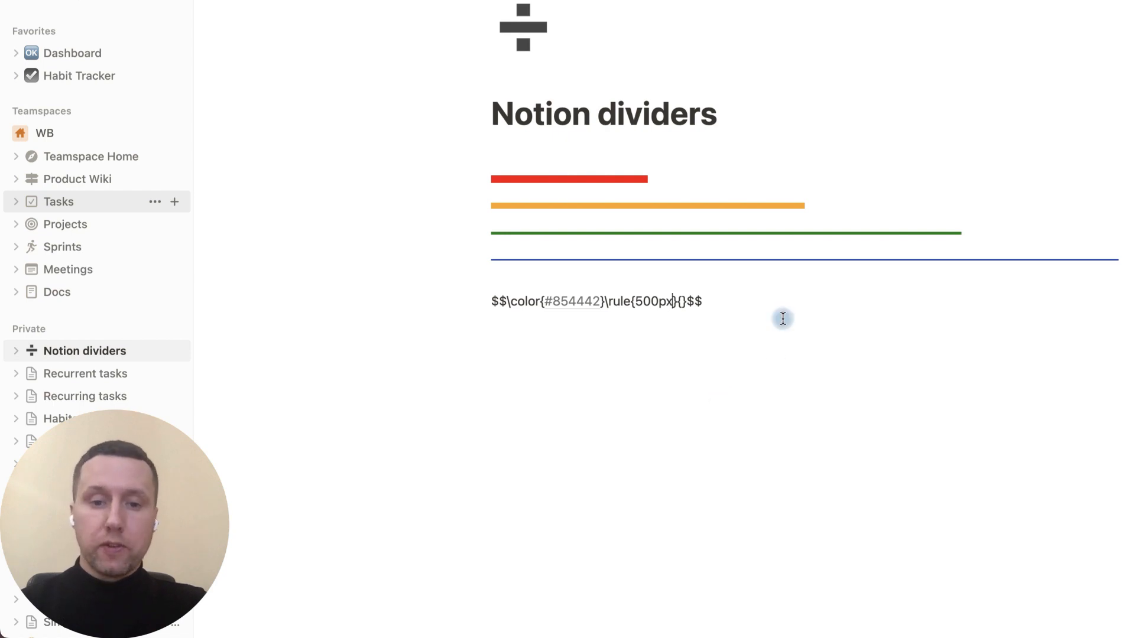
type("3px")
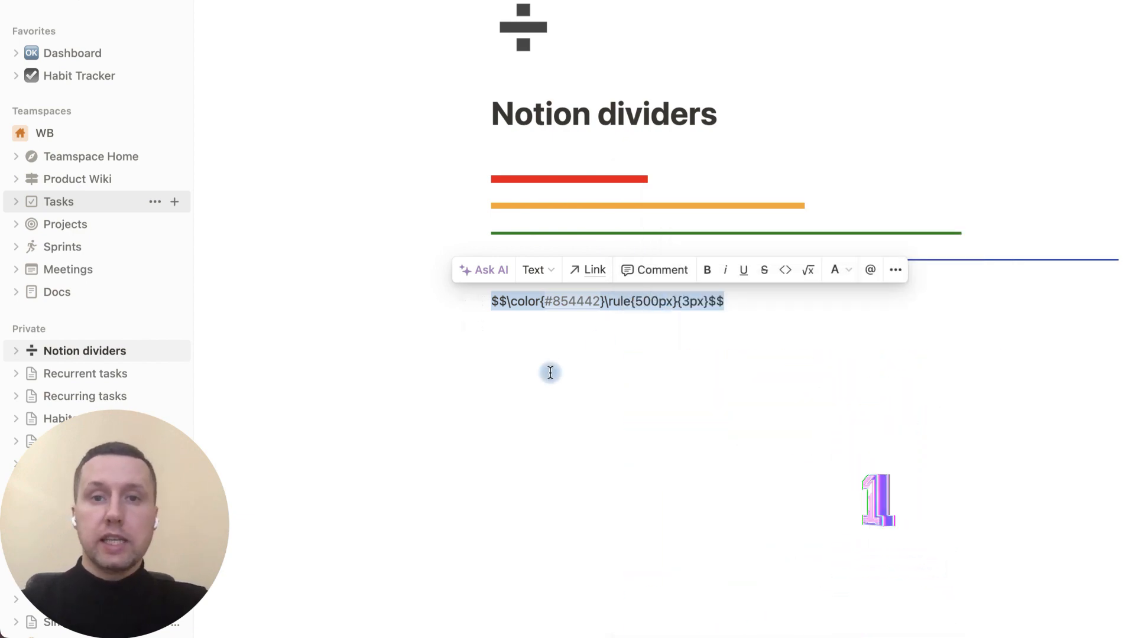
- Paste the brown divider equation below and copy the saved \color{red}\rule{900px}{2px} snippet
right_click(550, 333)
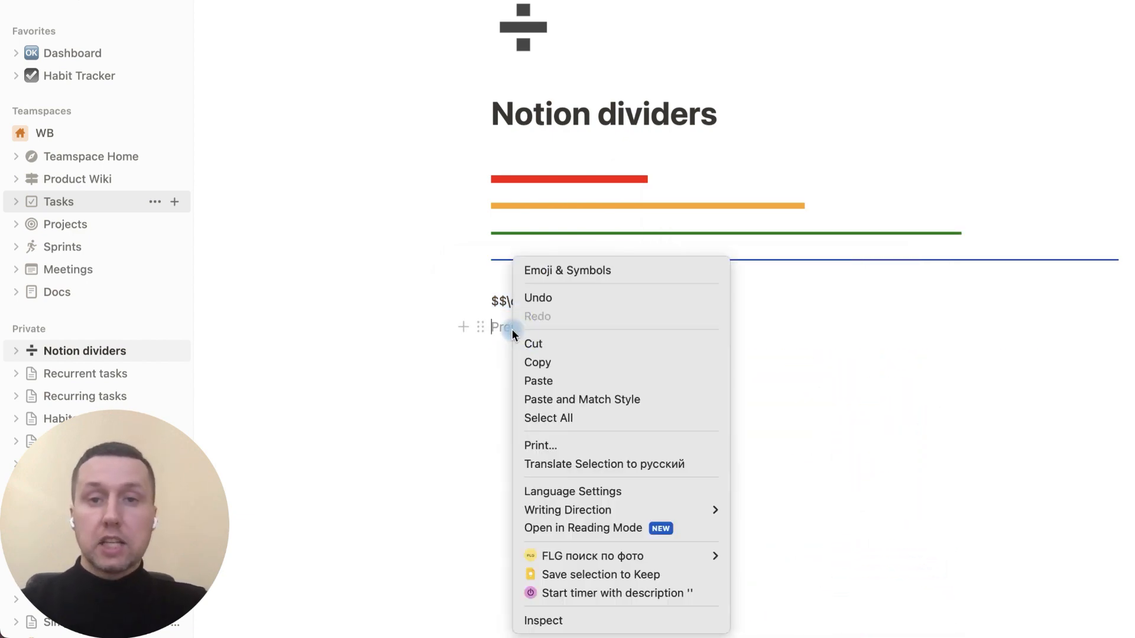
mouse_move(581, 398)
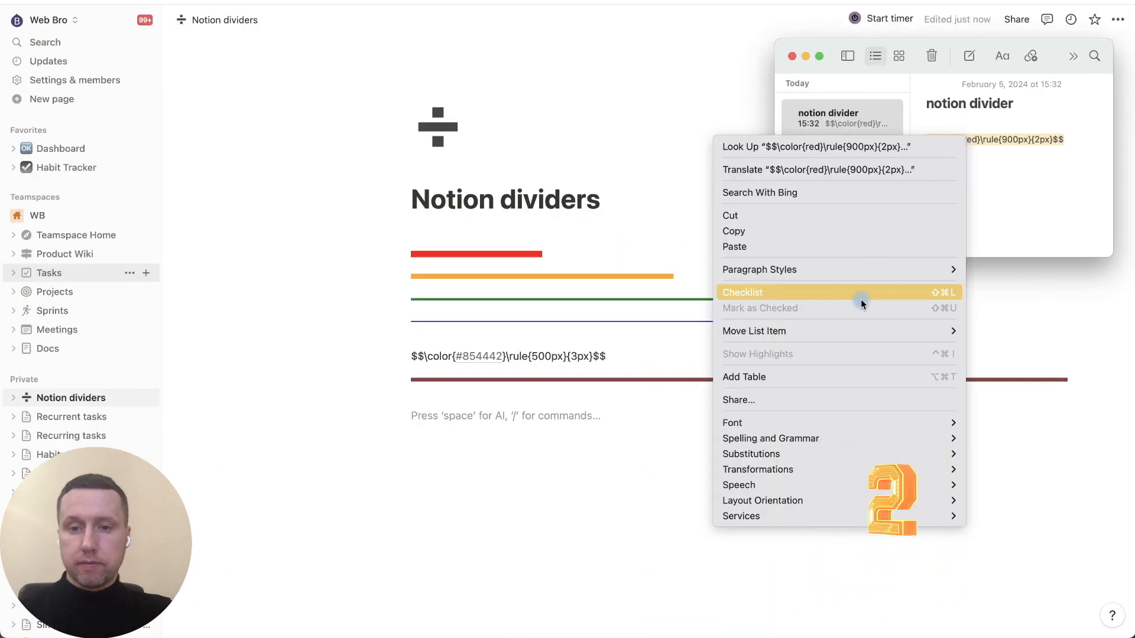
left_click(437, 415)
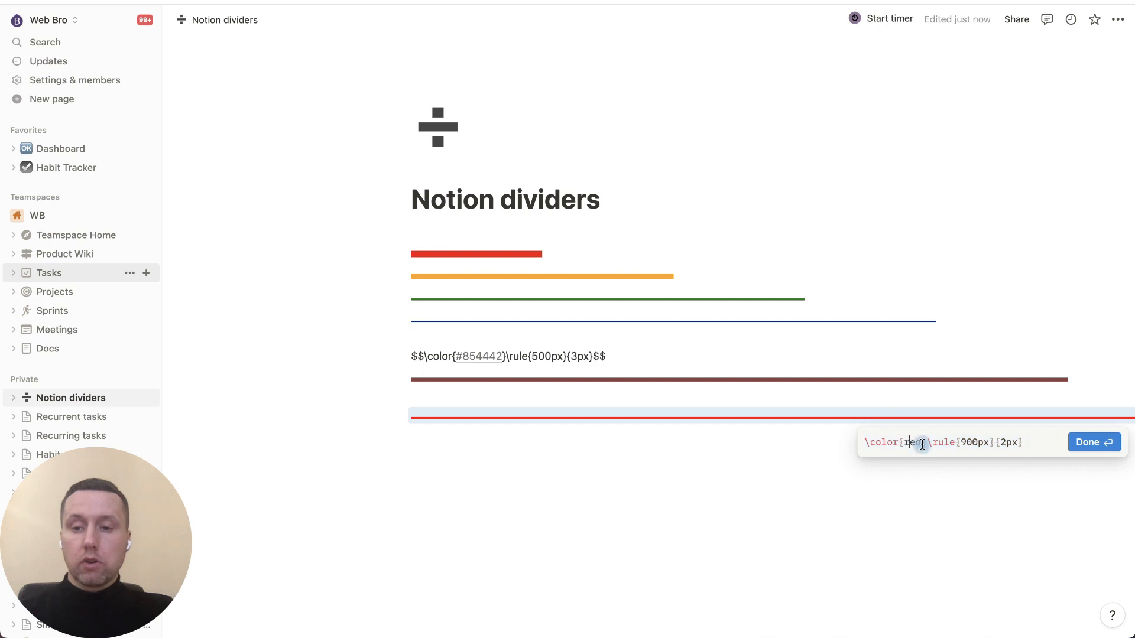
- Change the pasted 900px divider's colour from red to green
type("green")
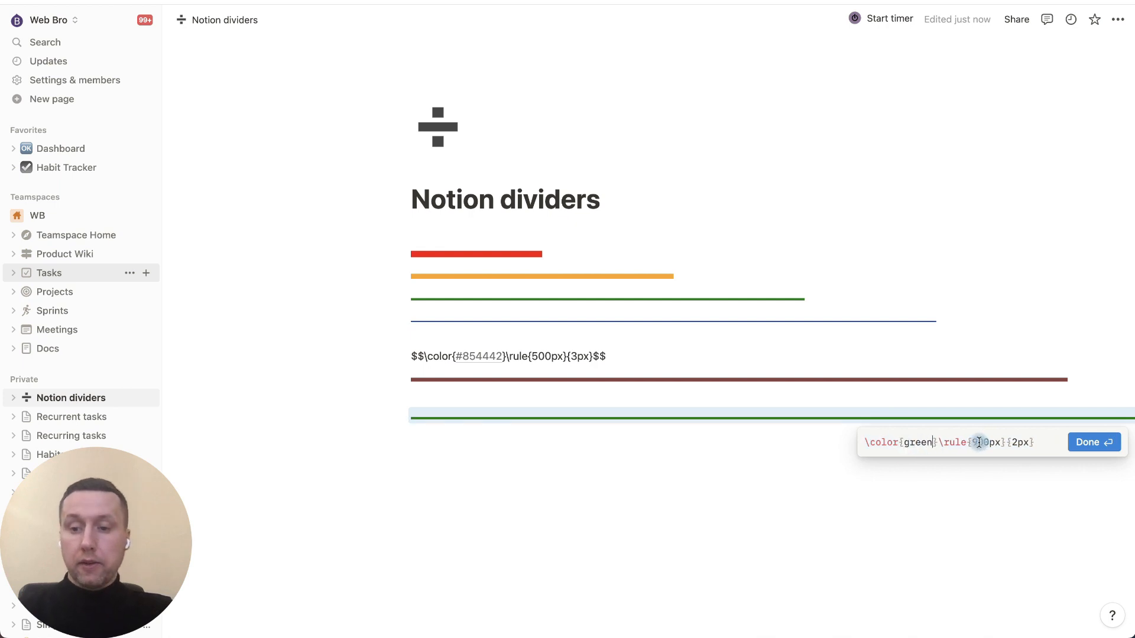